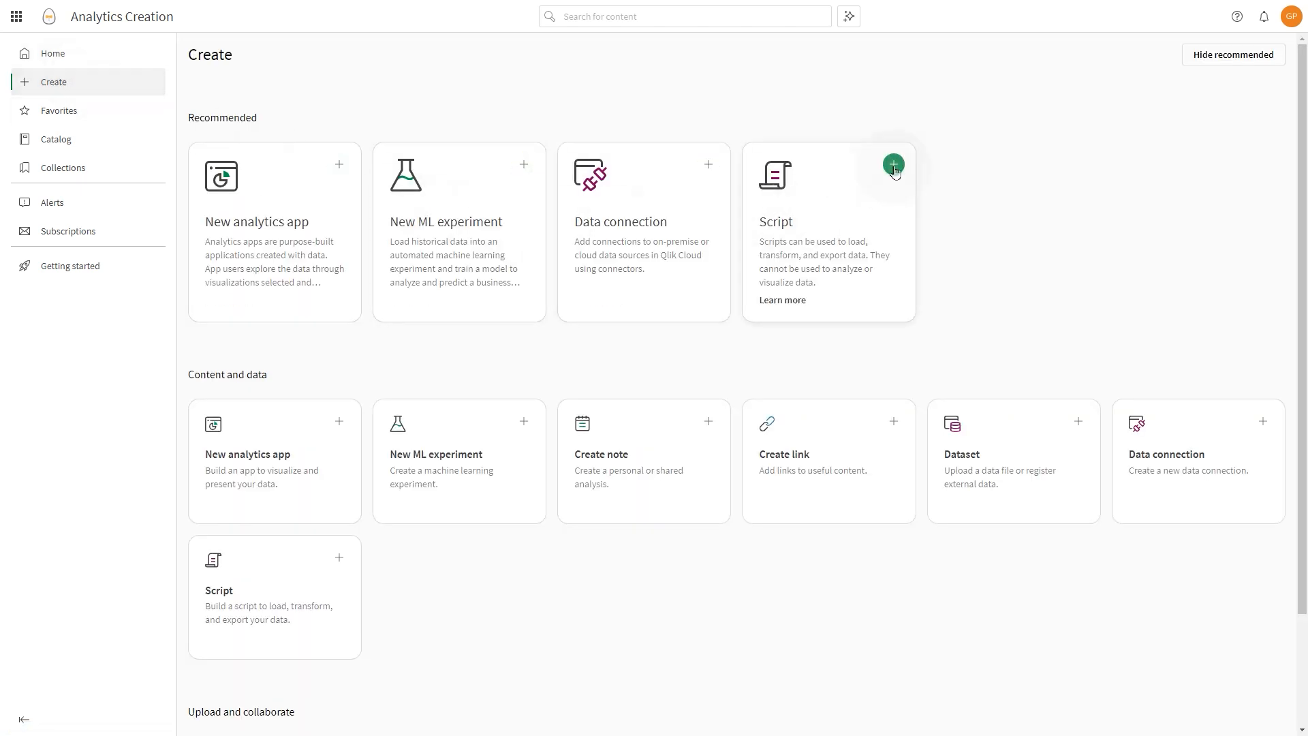
# Name the new script 'My first script' and assign it to the Video Tutorial space
pyautogui.click(894, 164)
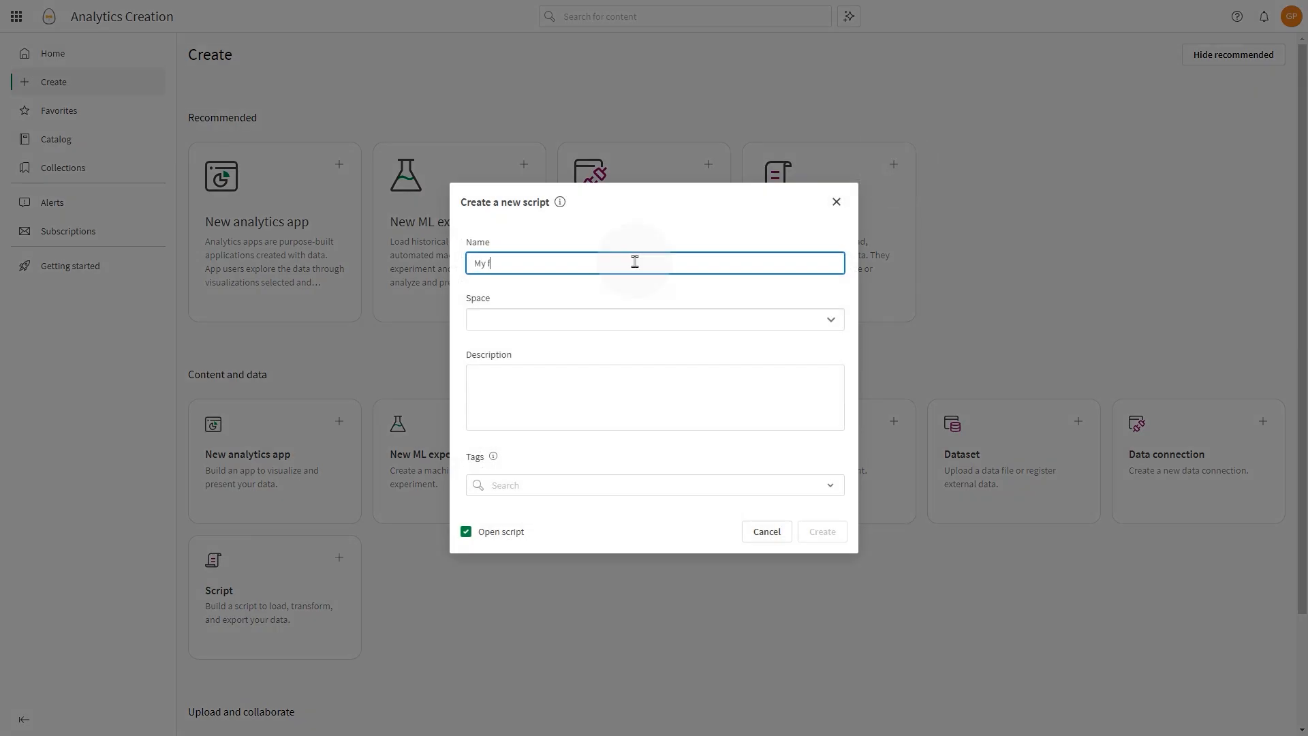
pyautogui.write('irst script')
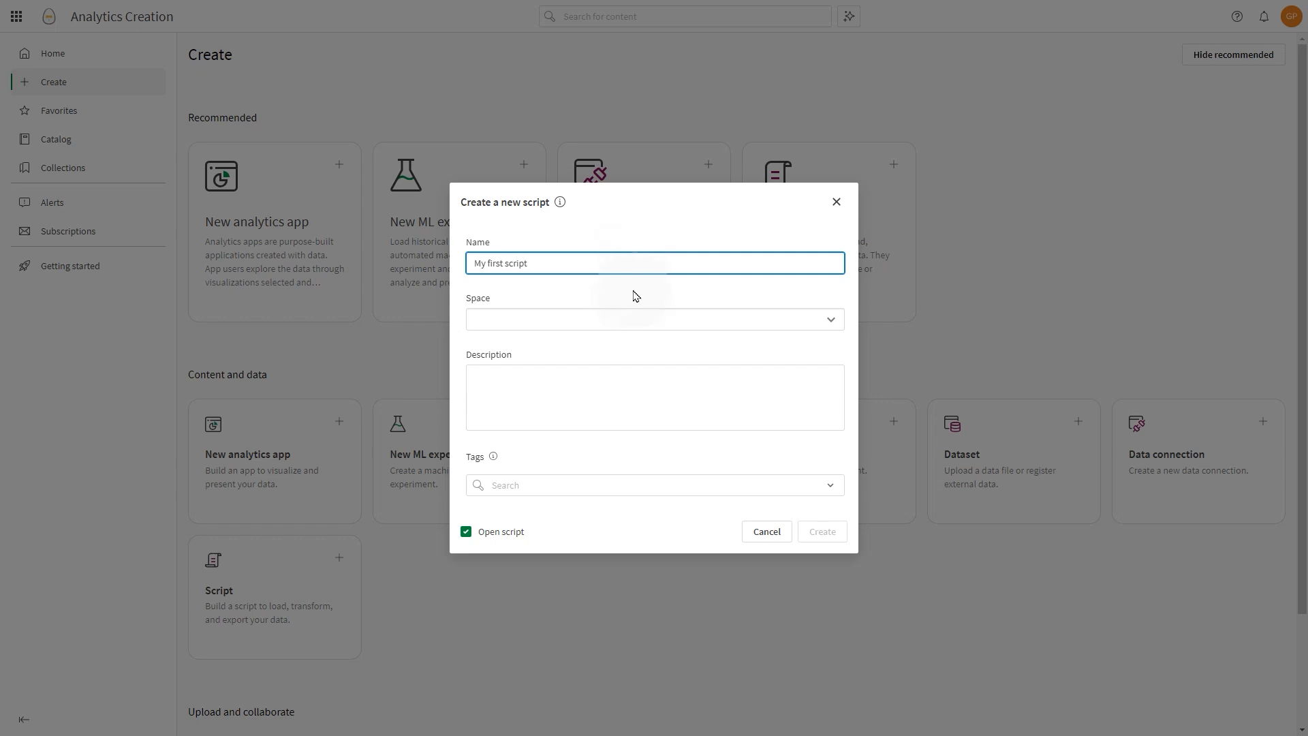
pyautogui.write('Vide')
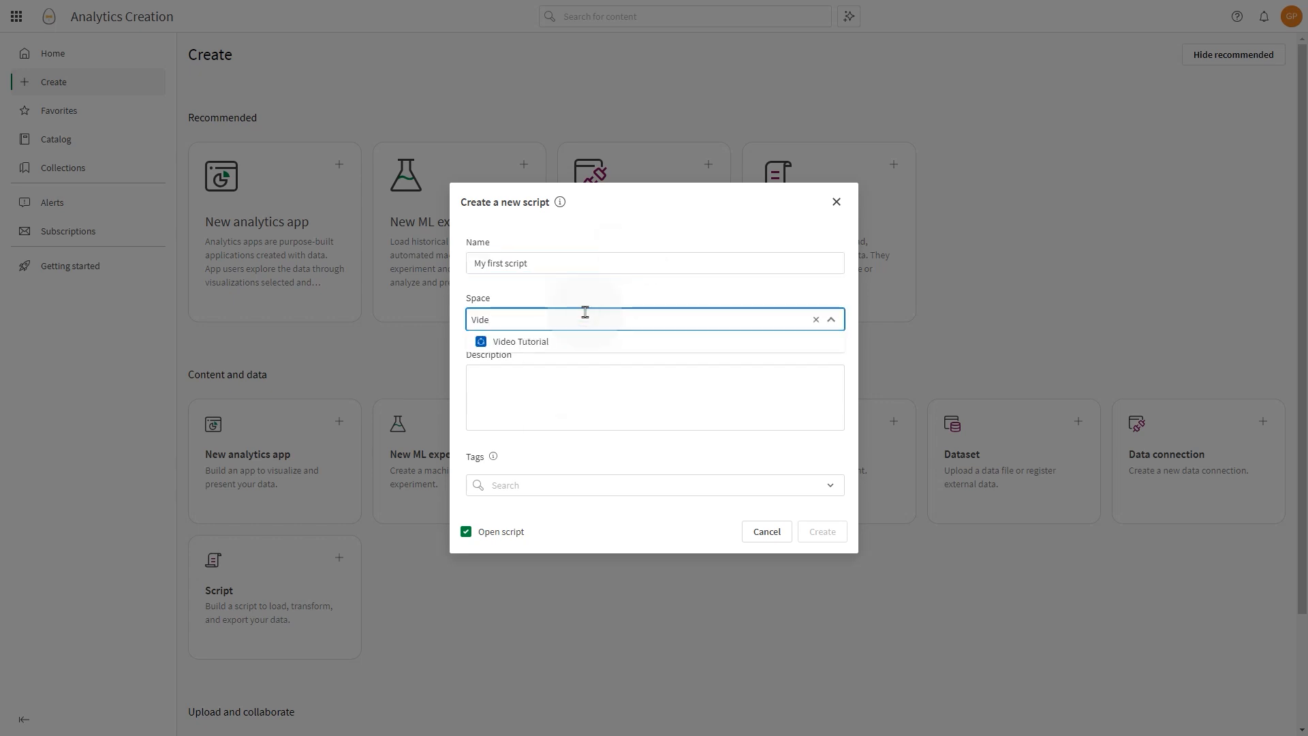
pyautogui.click(519, 341)
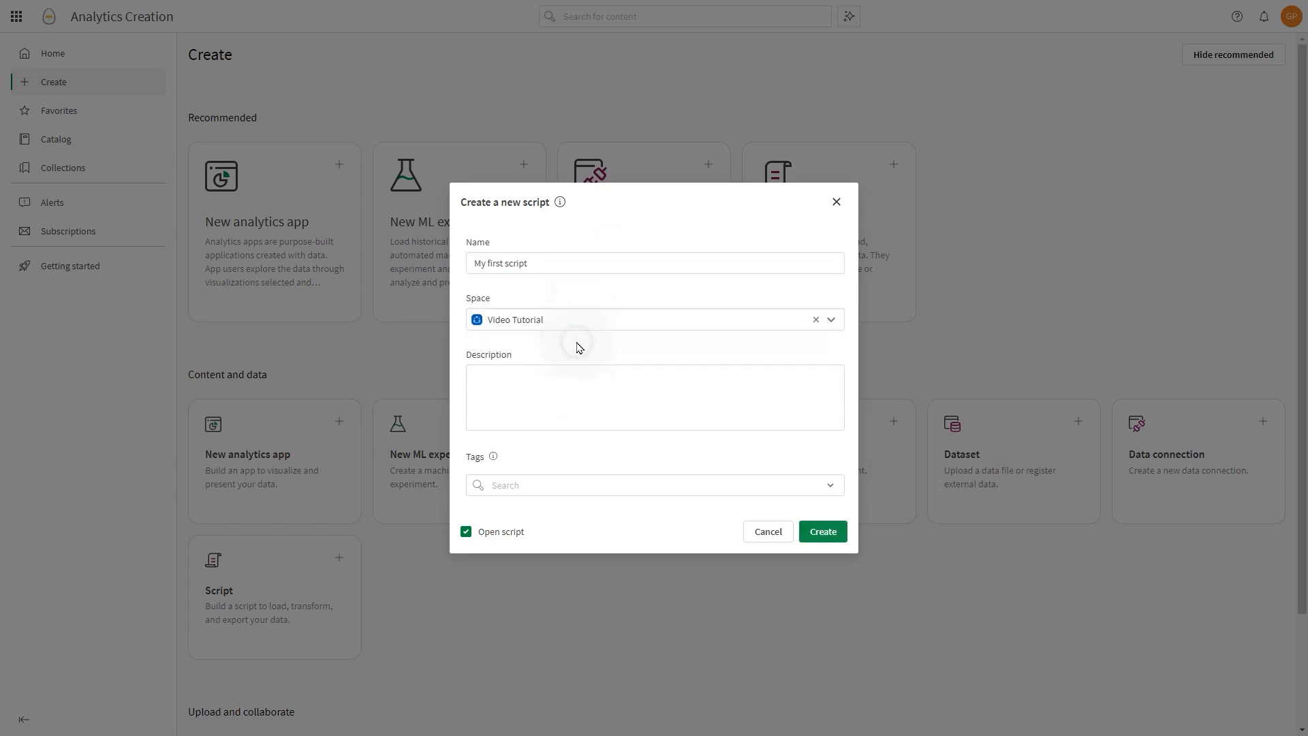
pyautogui.click(652, 319)
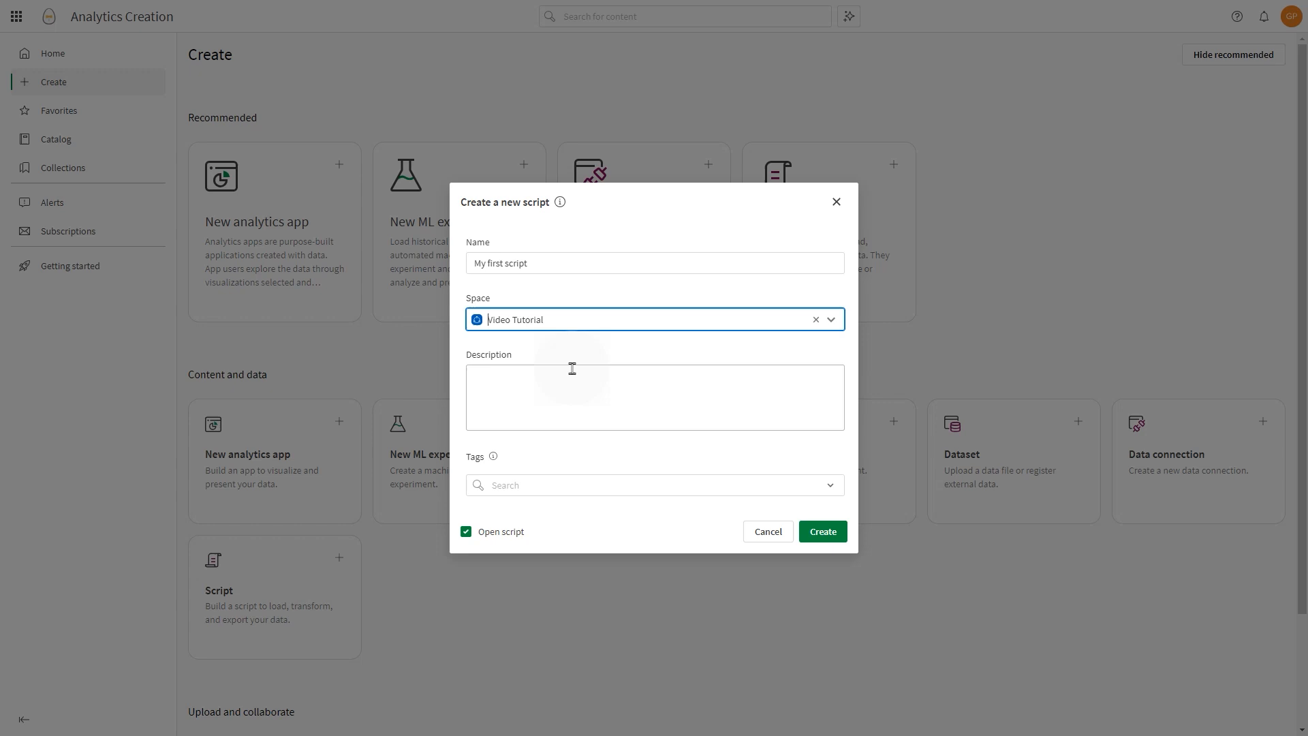
pyautogui.moveTo(561, 426)
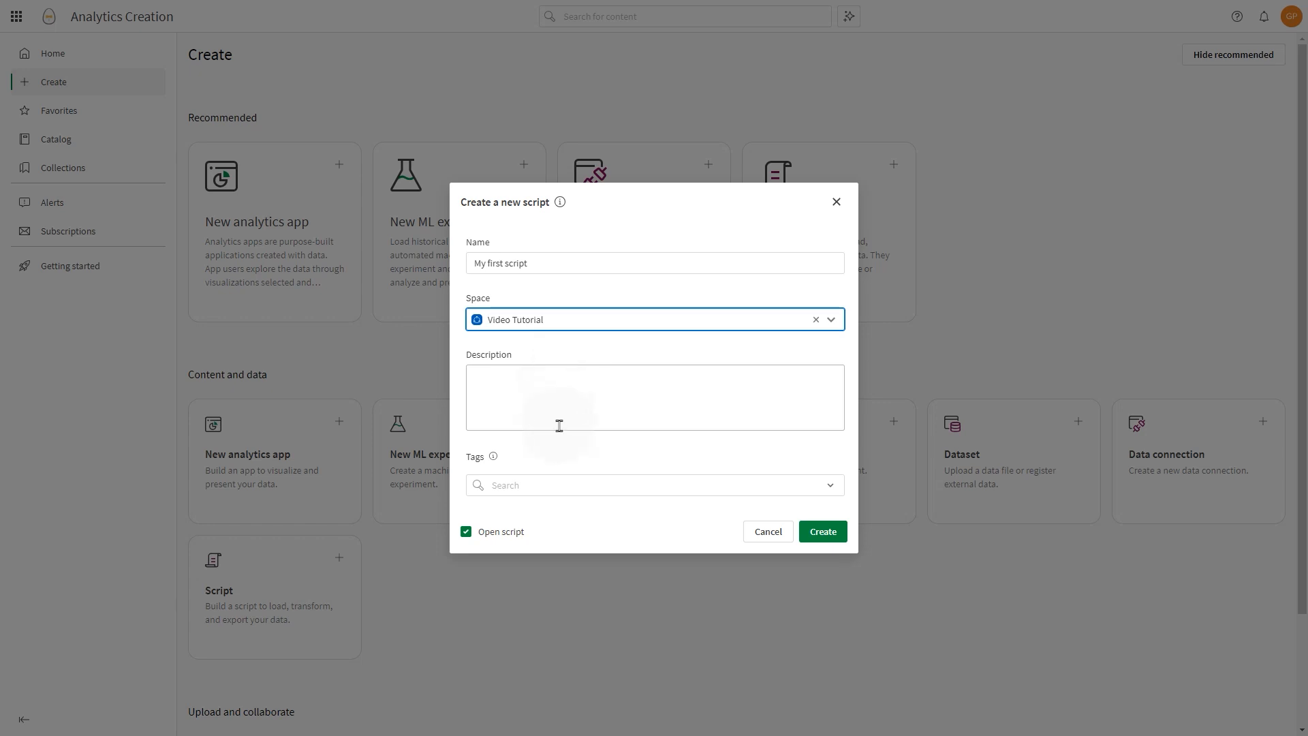
pyautogui.moveTo(593, 516)
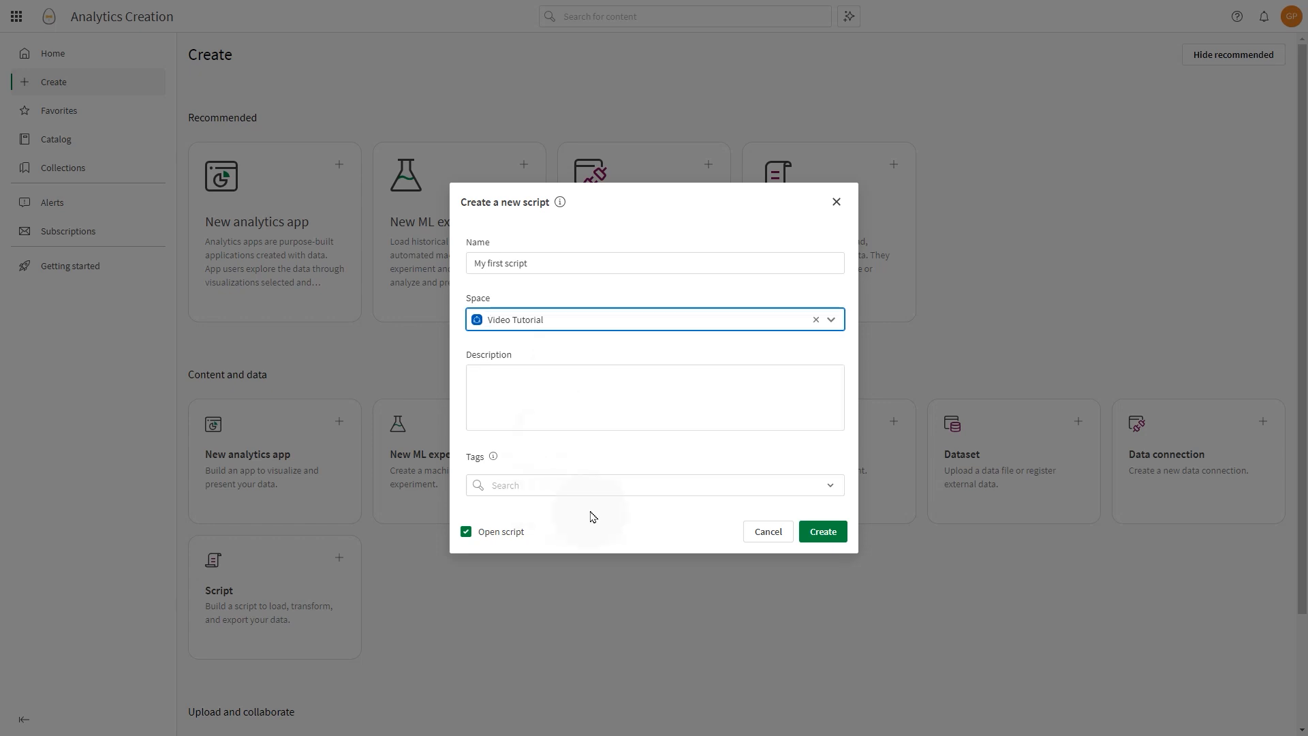
# Create the script and view its default Main section code in the Editor
pyautogui.click(822, 531)
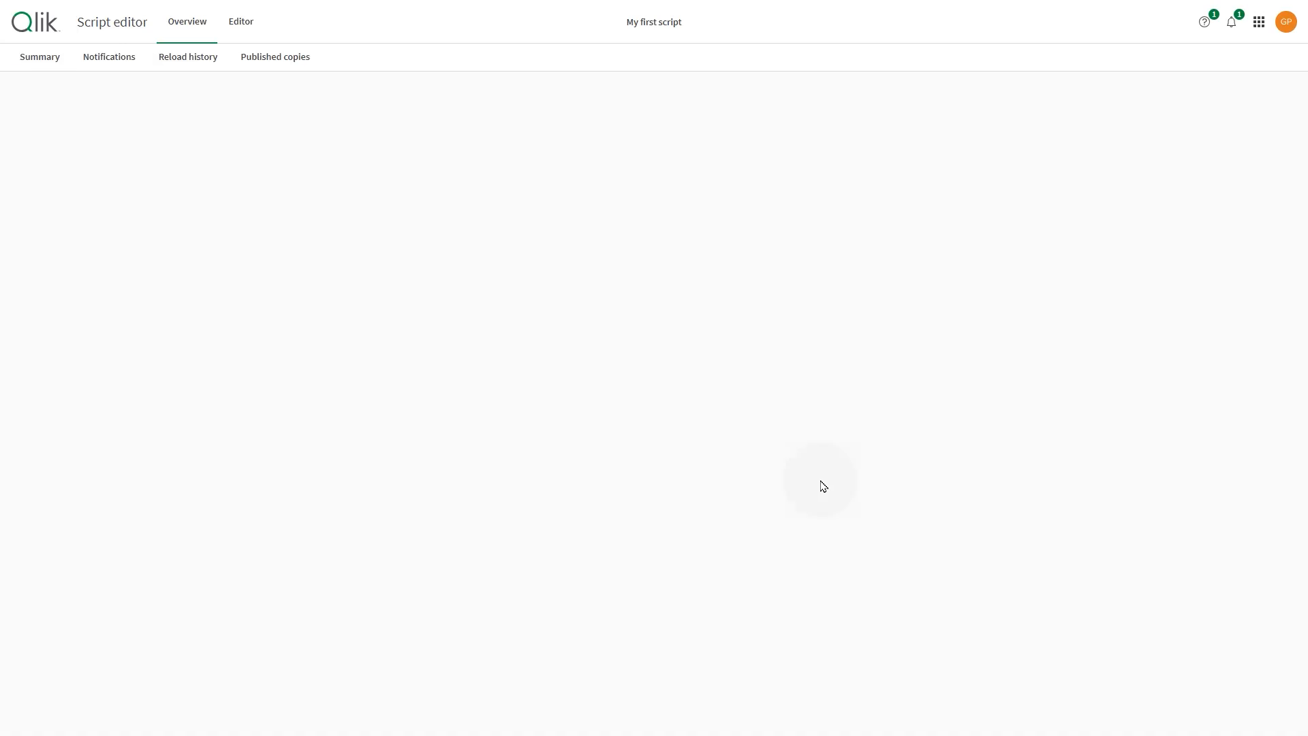
pyautogui.click(240, 21)
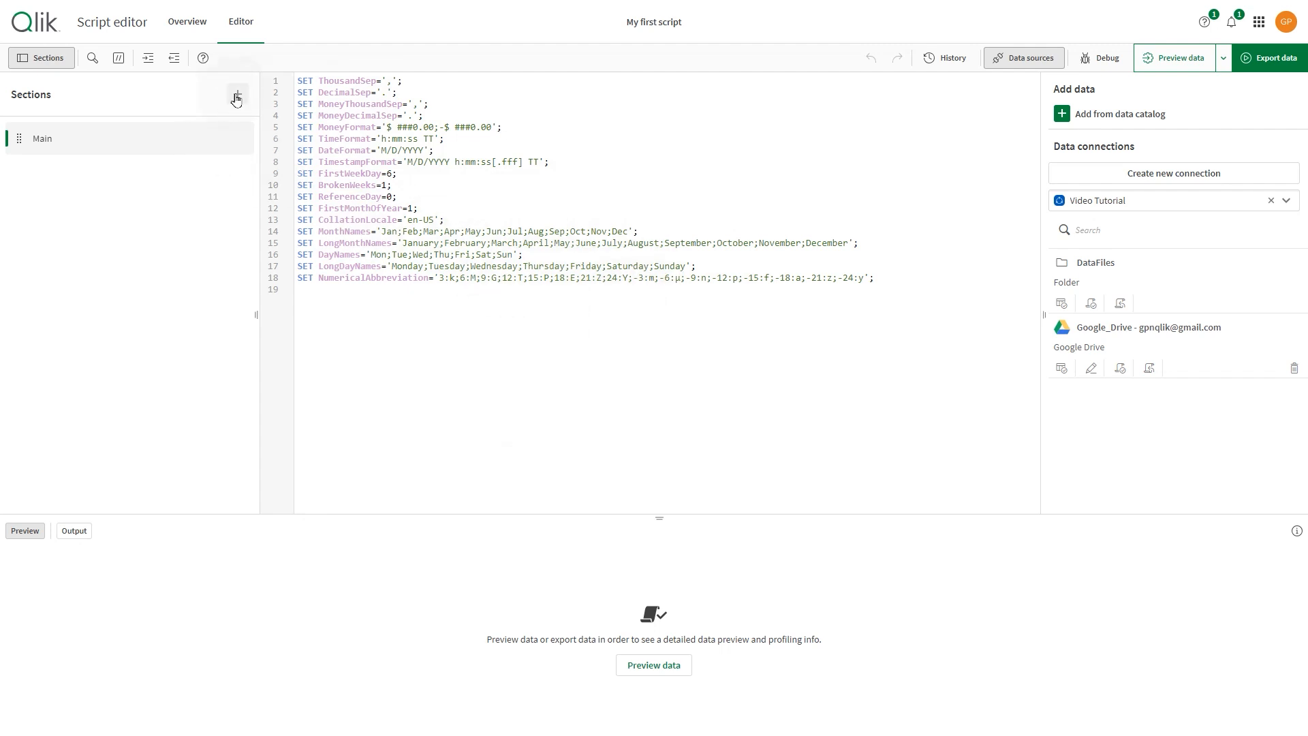
# Add an empty Section below Main and browse My Drive via the Google_Drive connection
pyautogui.click(237, 94)
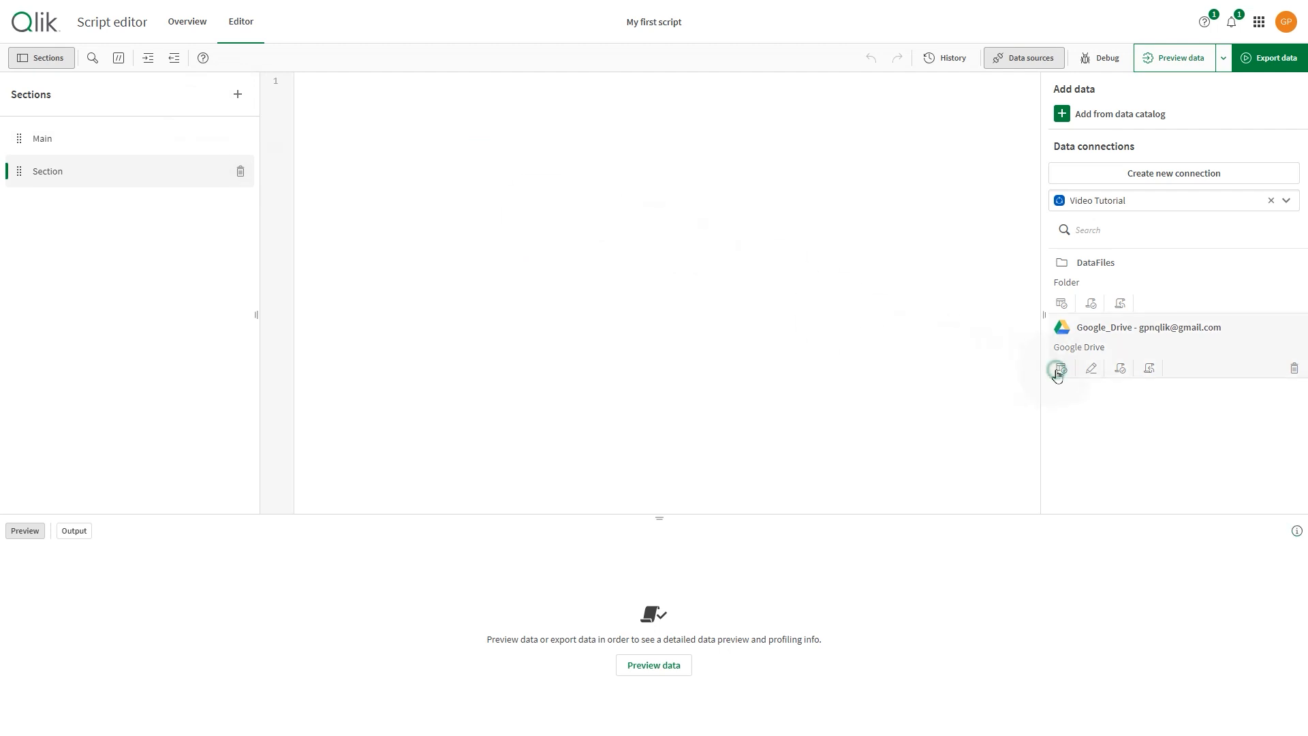
pyautogui.click(1060, 369)
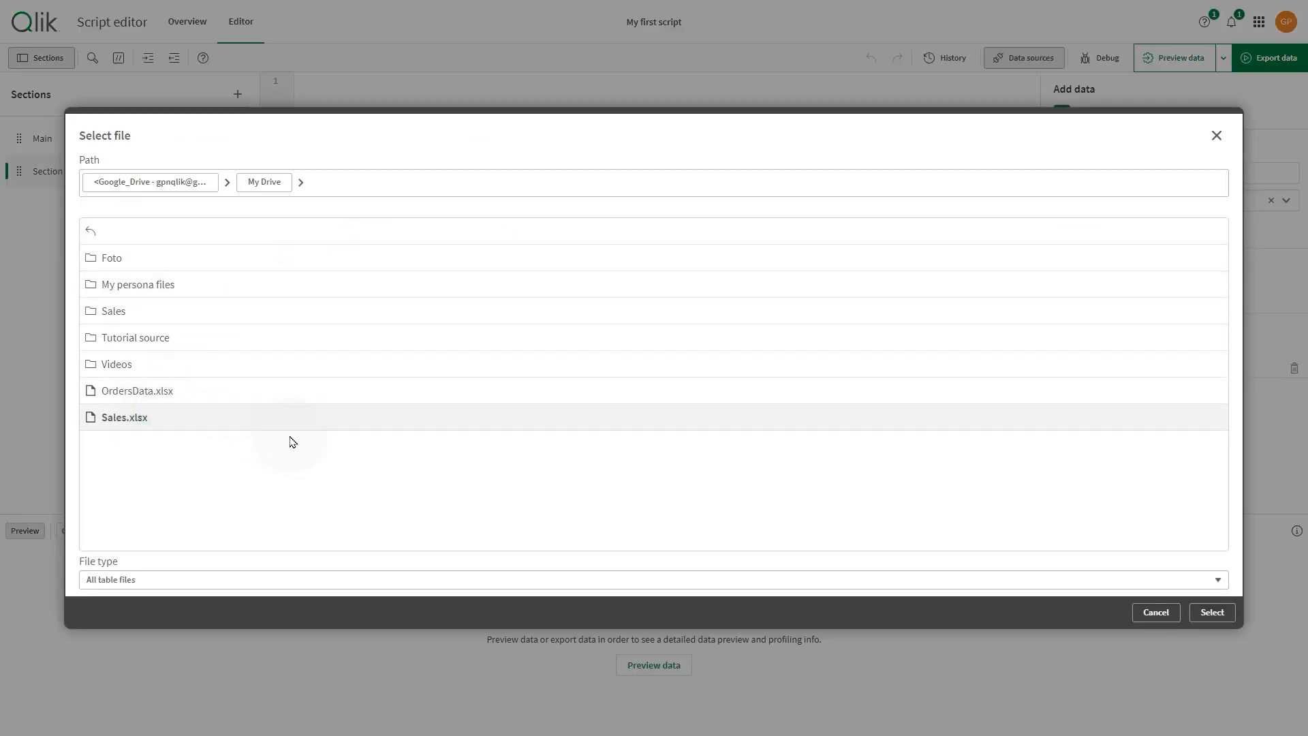
# Insert a LOAD statement reading the Sales table from Sales.xlsx into the new Section
pyautogui.click(1210, 612)
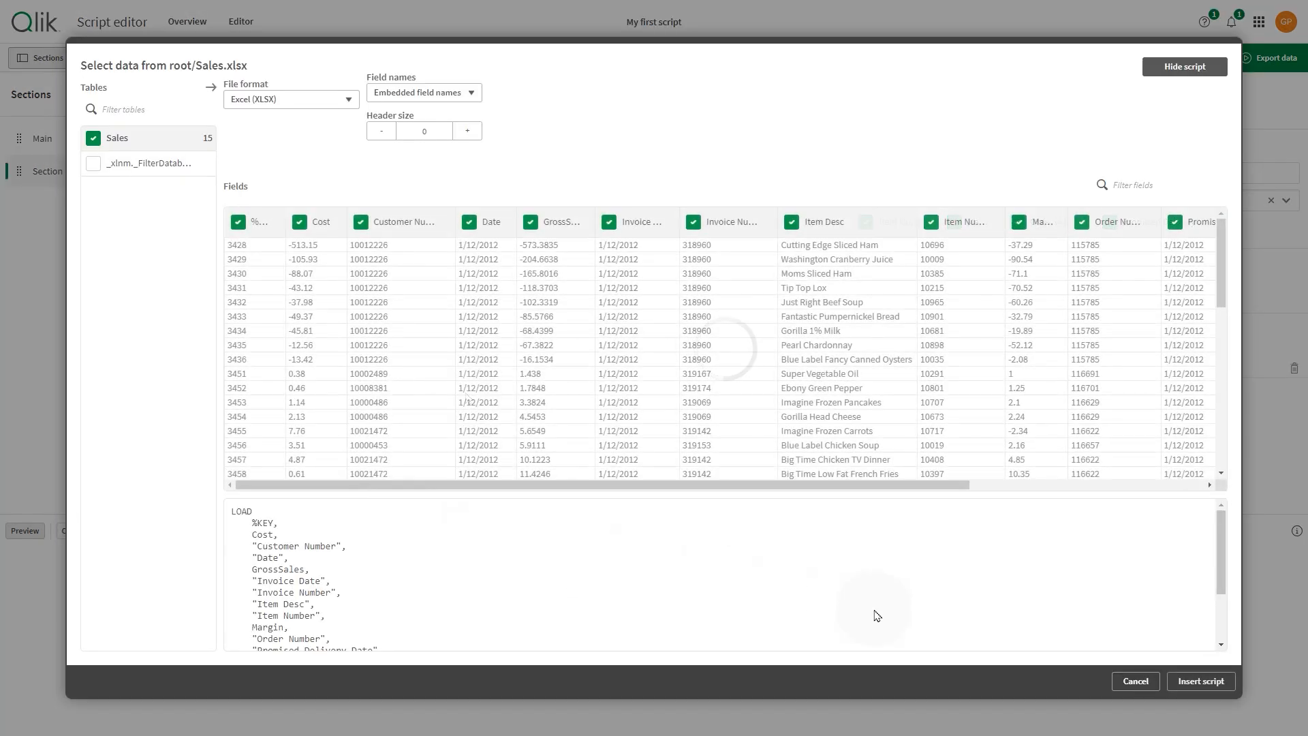
pyautogui.scroll(-3)
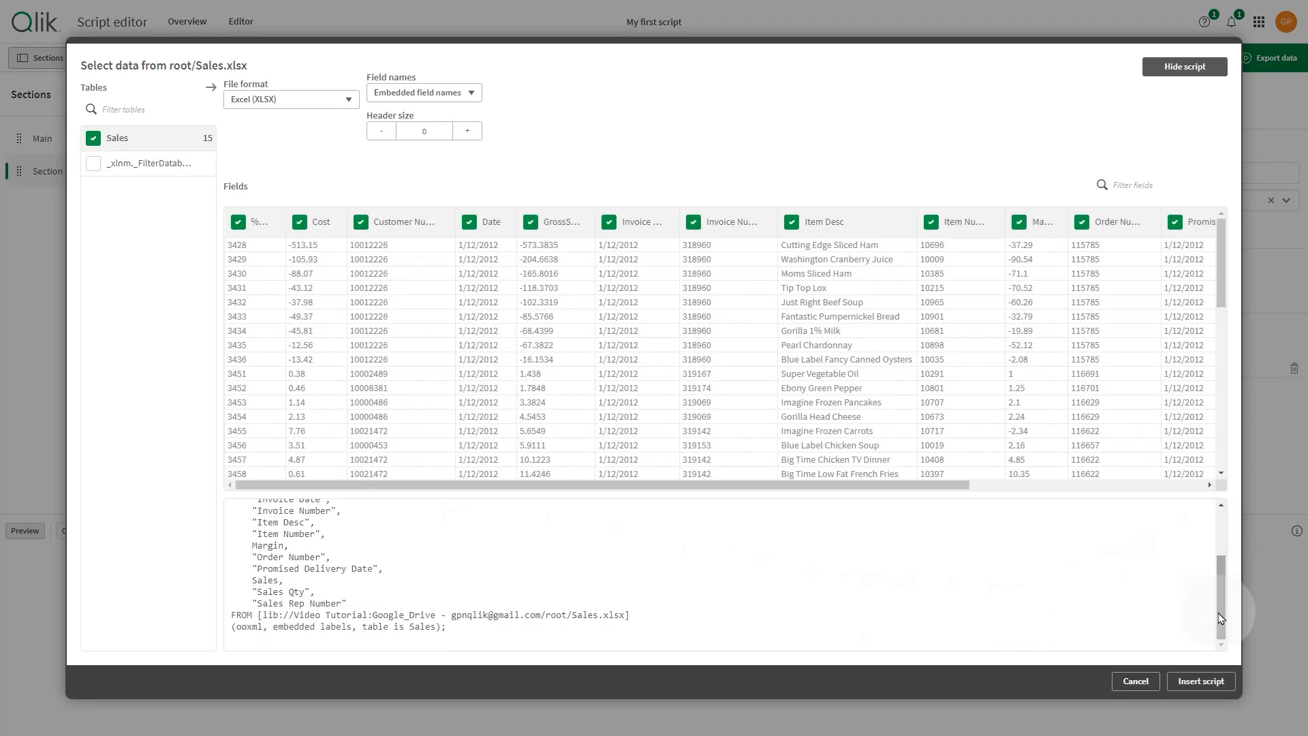
pyautogui.click(1200, 681)
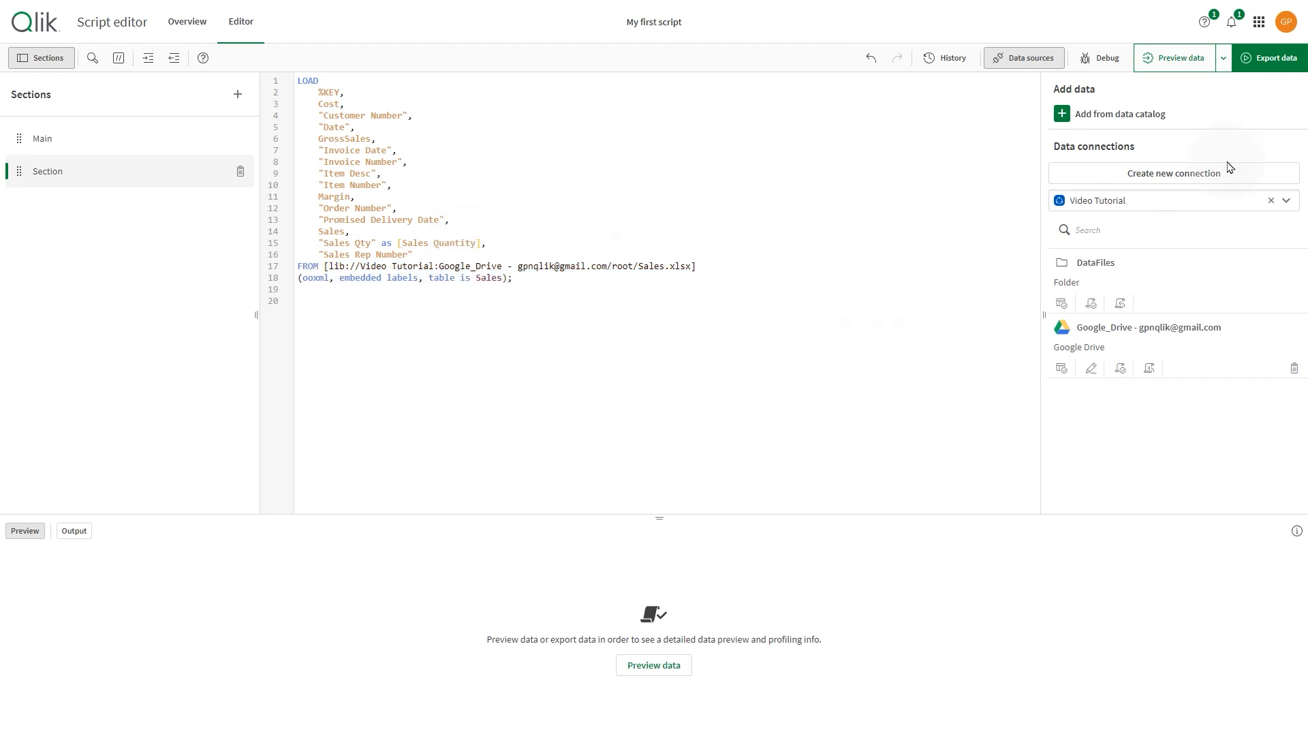
# Run Preview data to show 100 Sales rows beneath the script and continue editing
pyautogui.click(1179, 57)
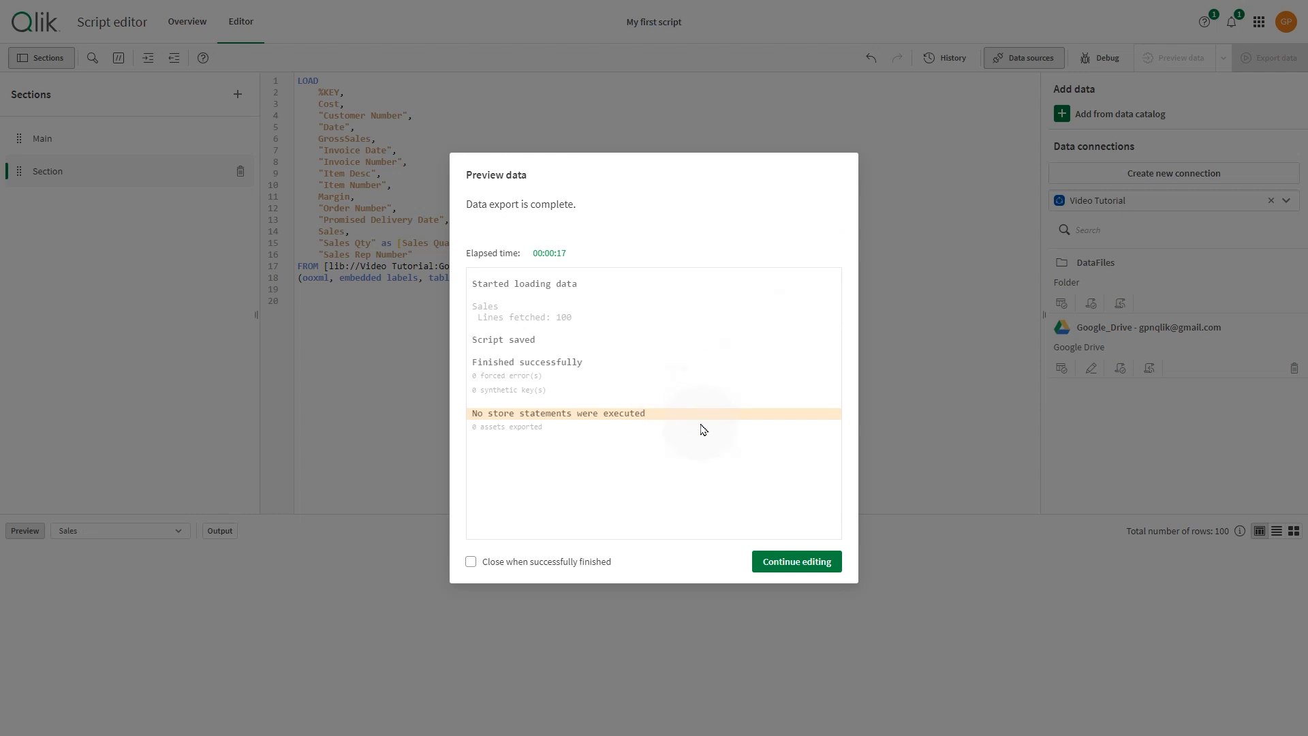
pyautogui.click(795, 560)
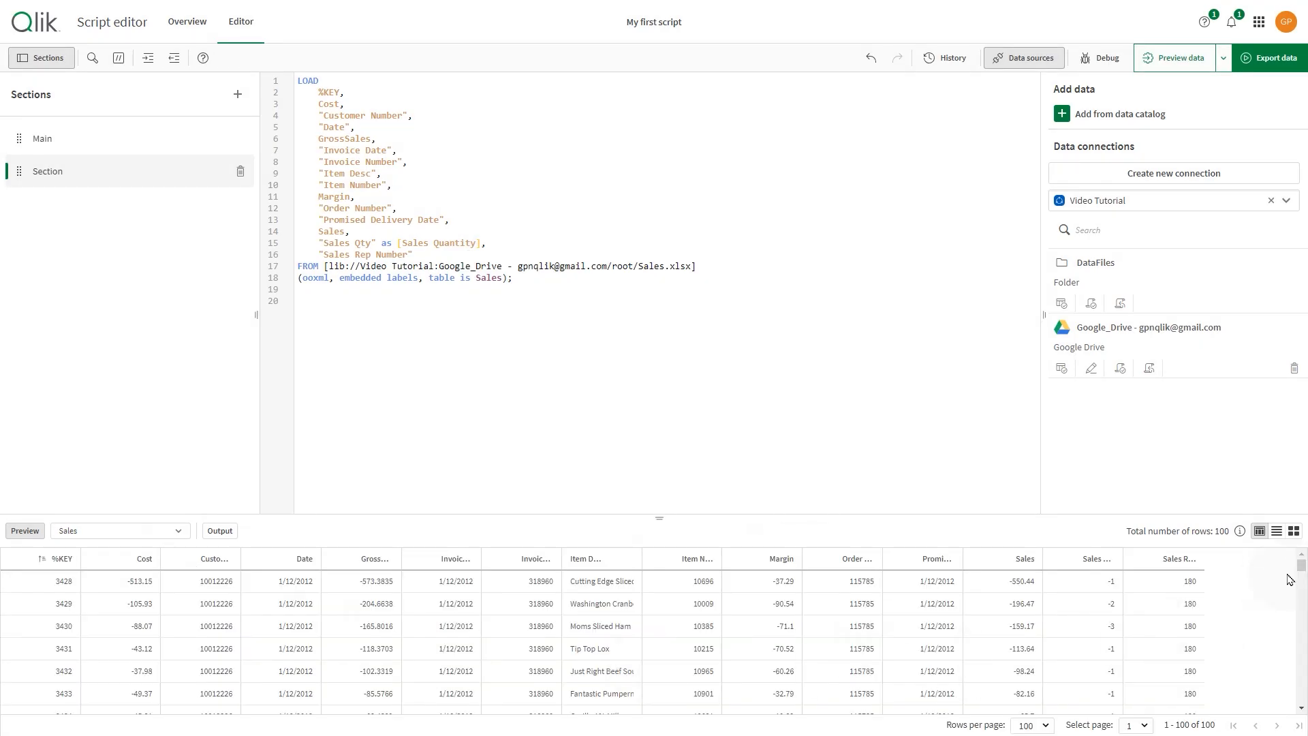
pyautogui.scroll(-3)
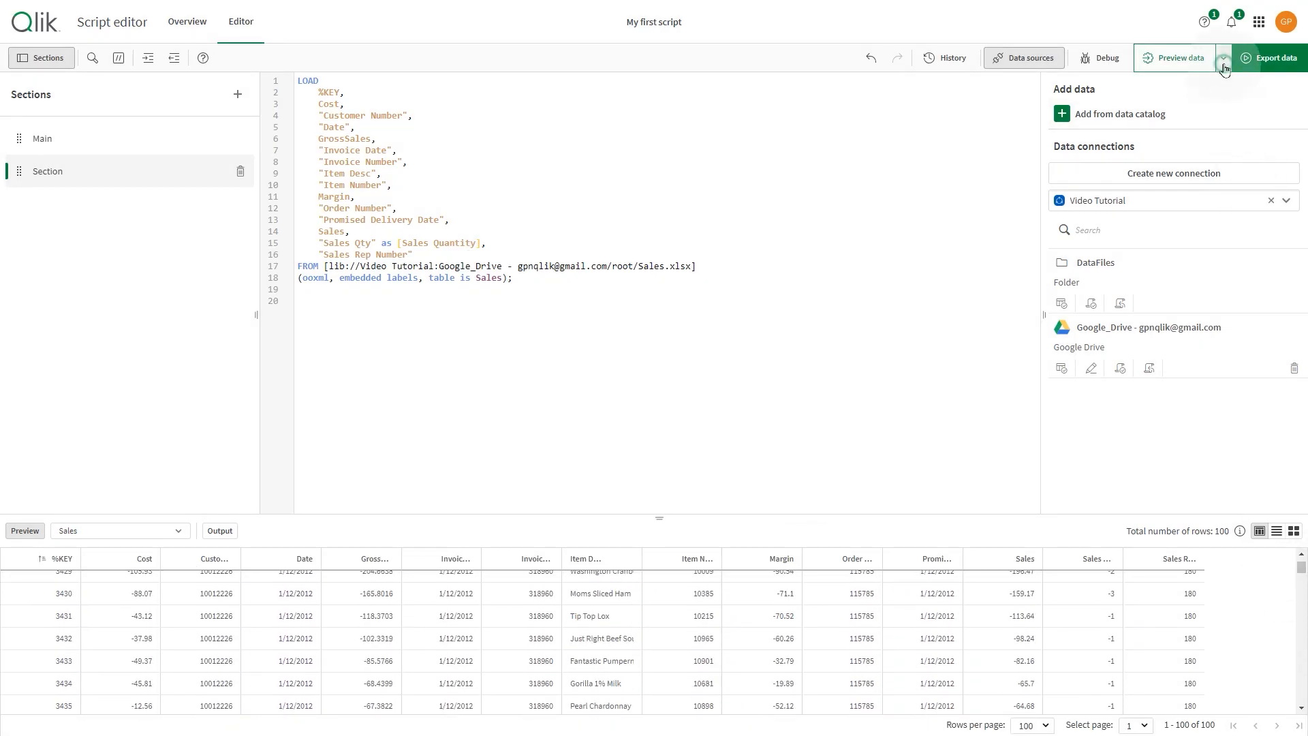
# Export the data (96,466 Sales rows) and view the Overview summary listing Sales.xlsx as input
pyautogui.click(1223, 57)
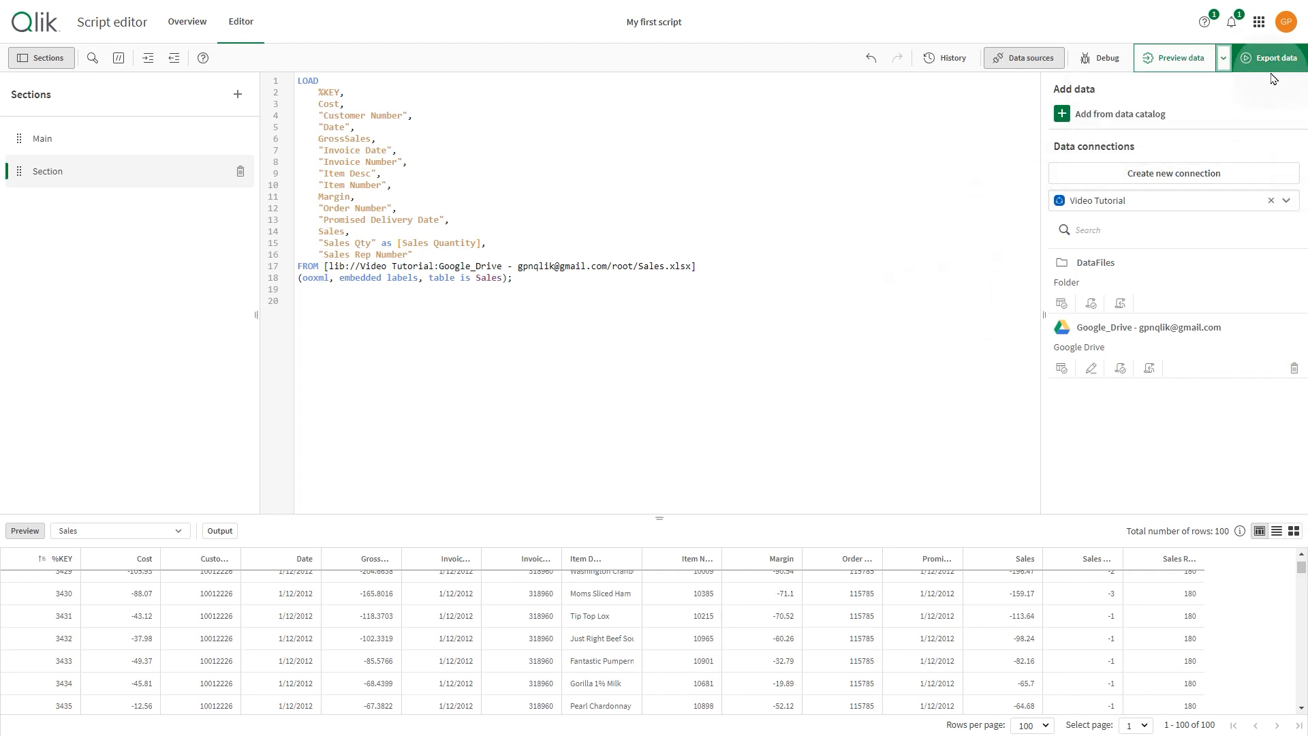
pyautogui.click(1272, 57)
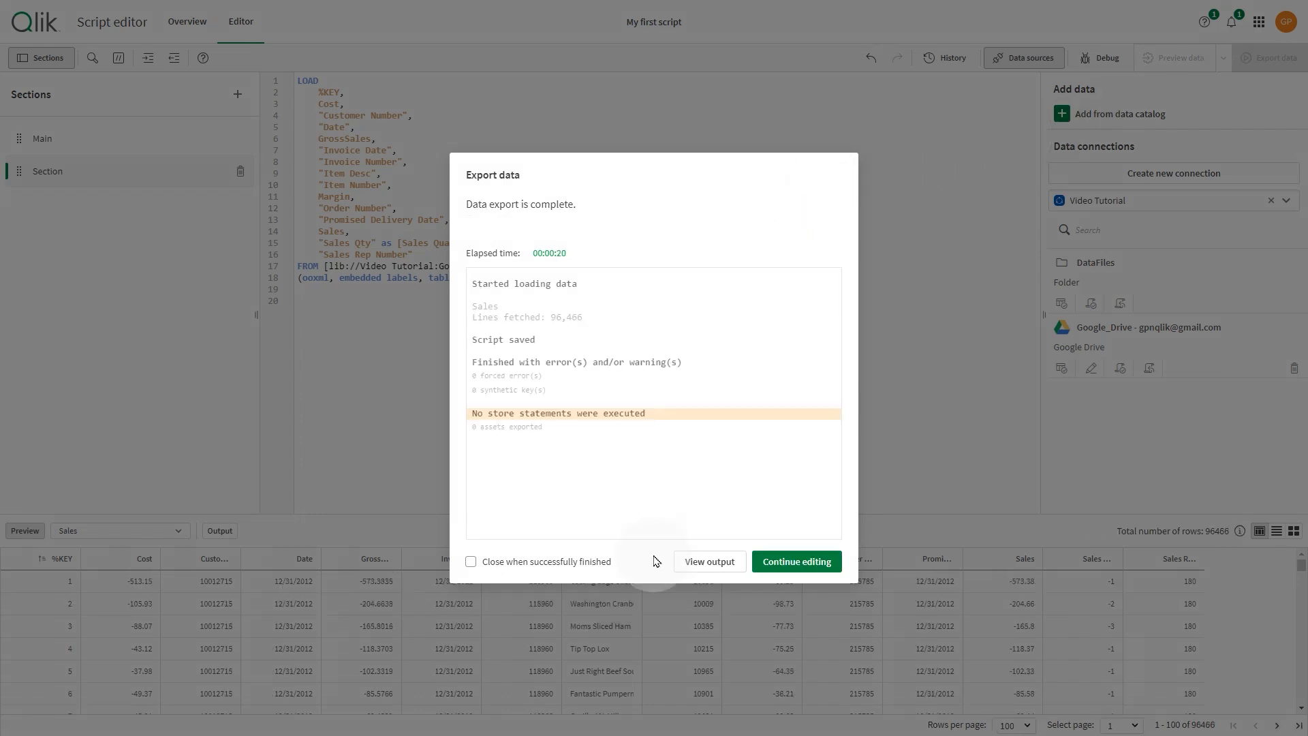
pyautogui.click(795, 560)
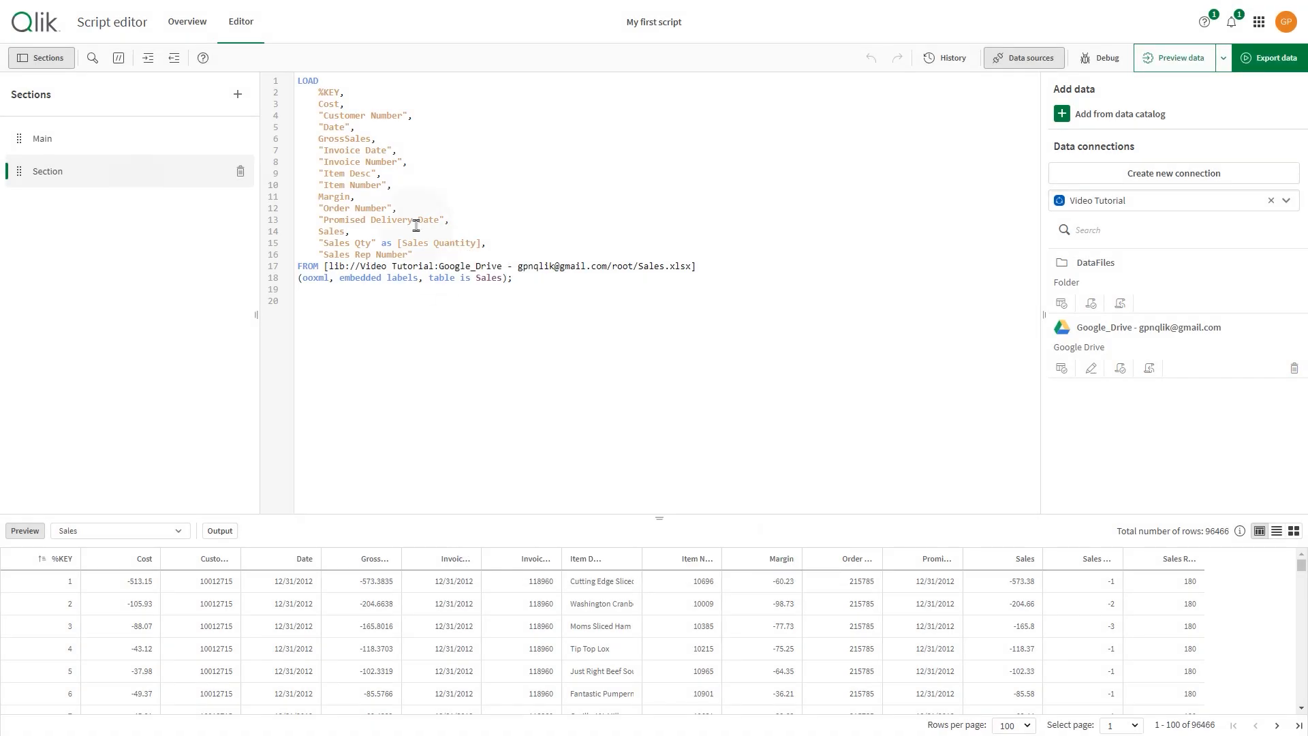
pyautogui.click(186, 22)
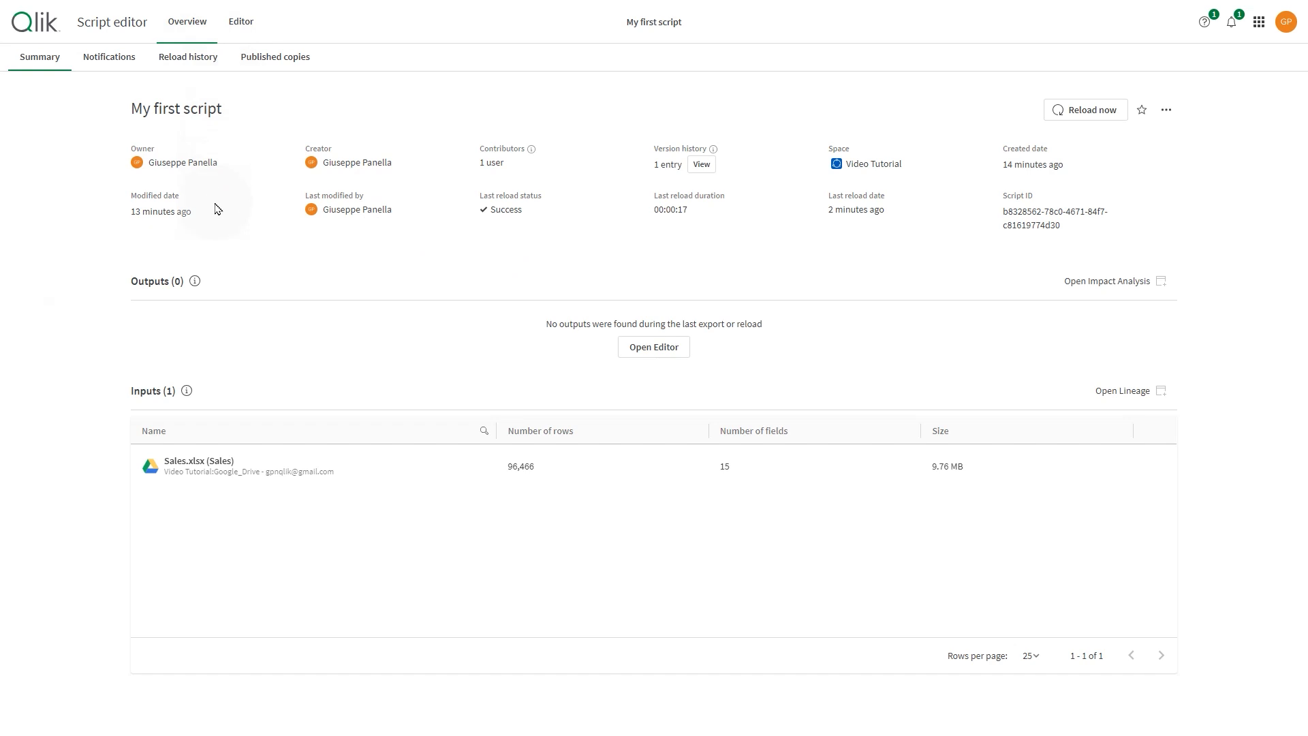
pyautogui.moveTo(999, 345)
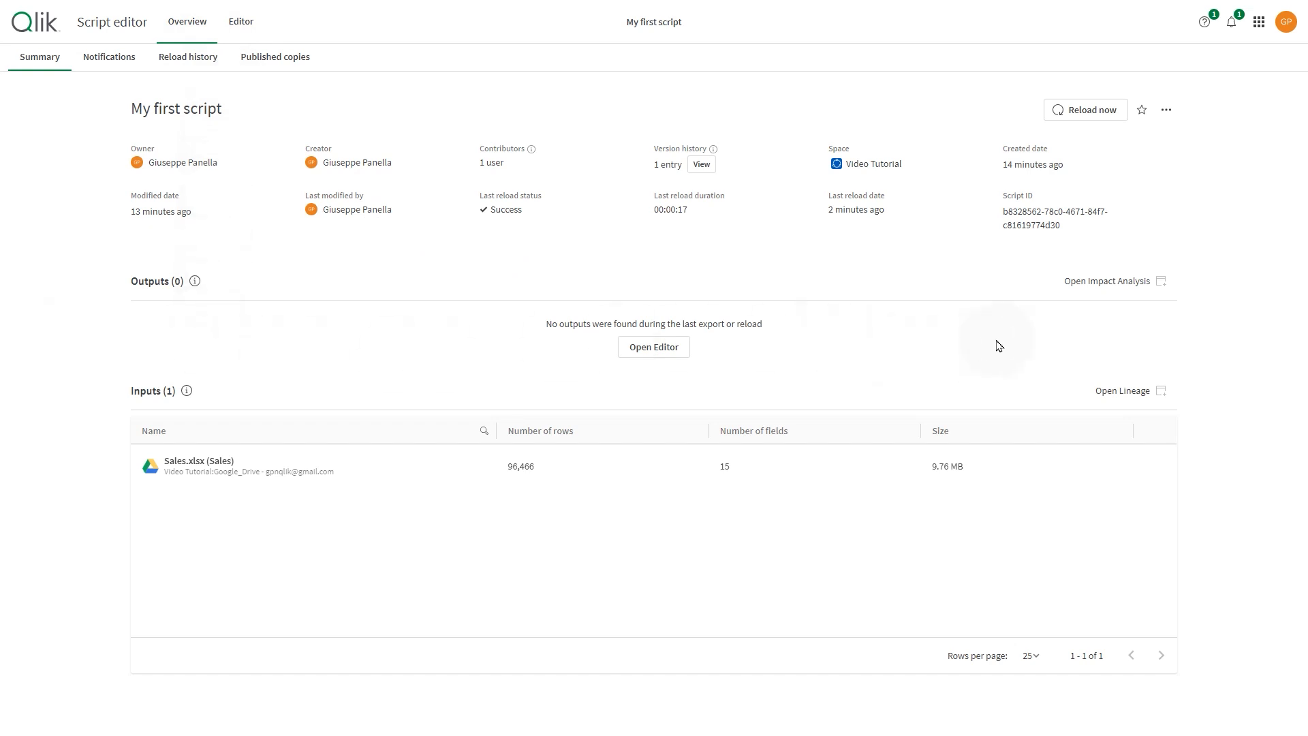